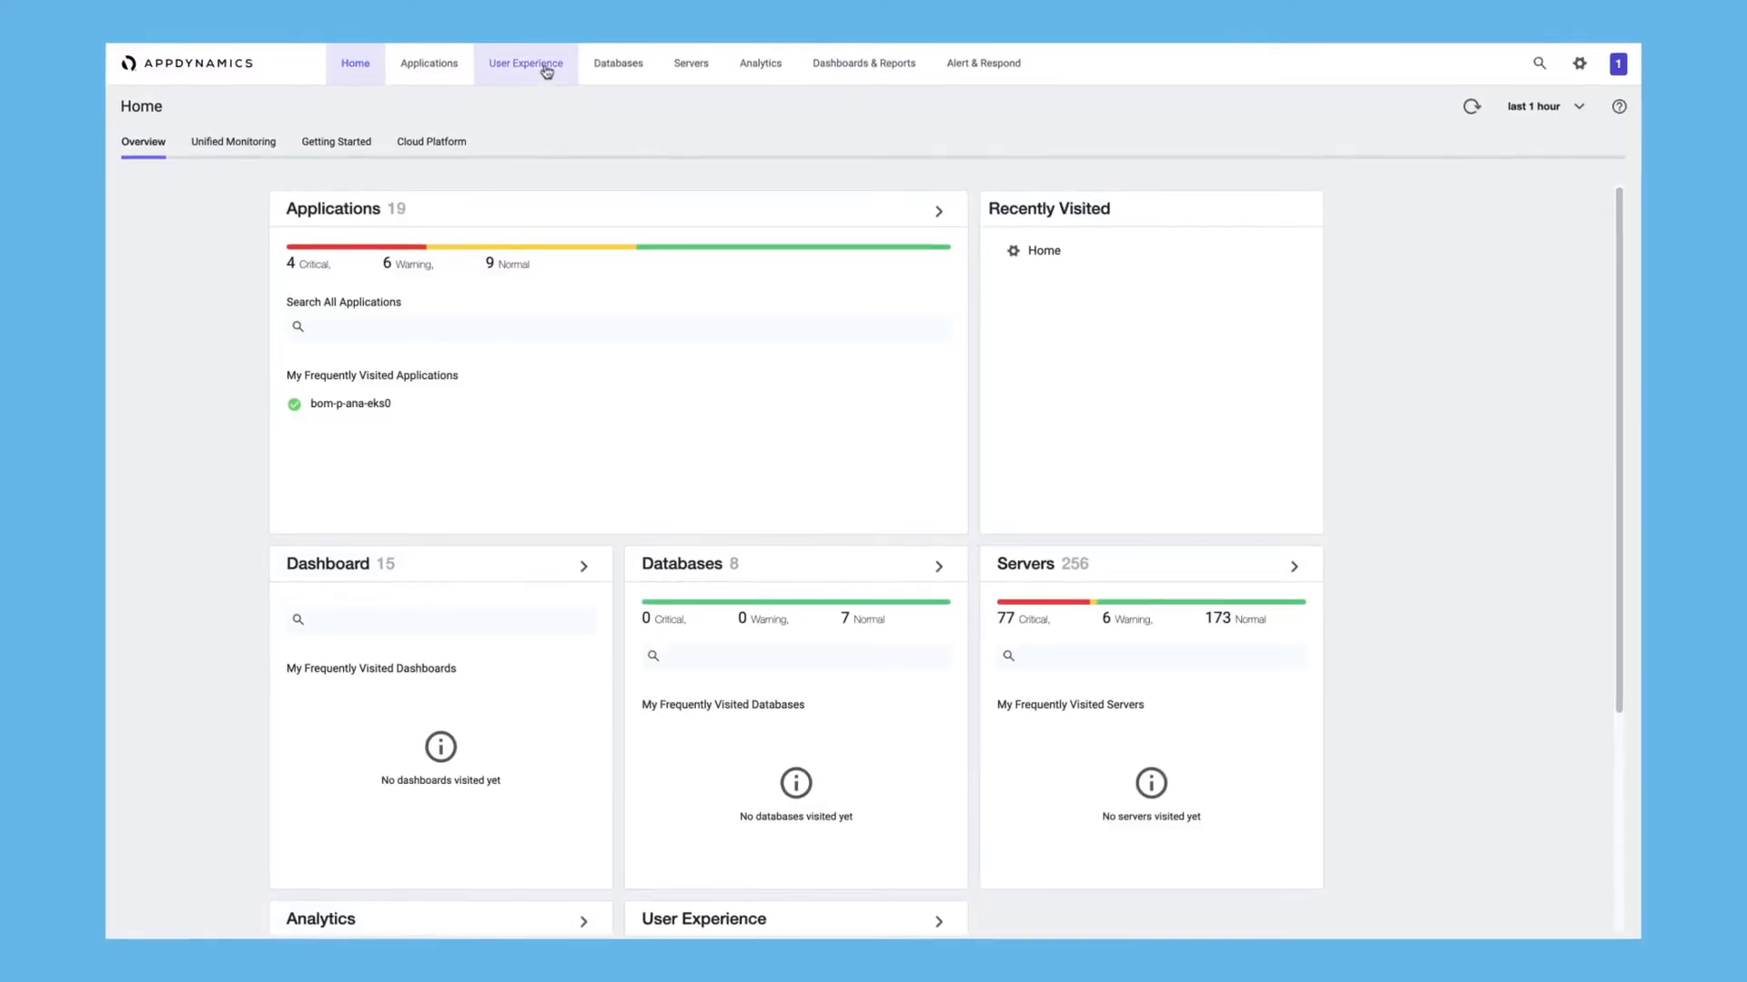
Show the synthetic API Monitoring Jobs list under User Experience for the Demo Collection
left_click(526, 62)
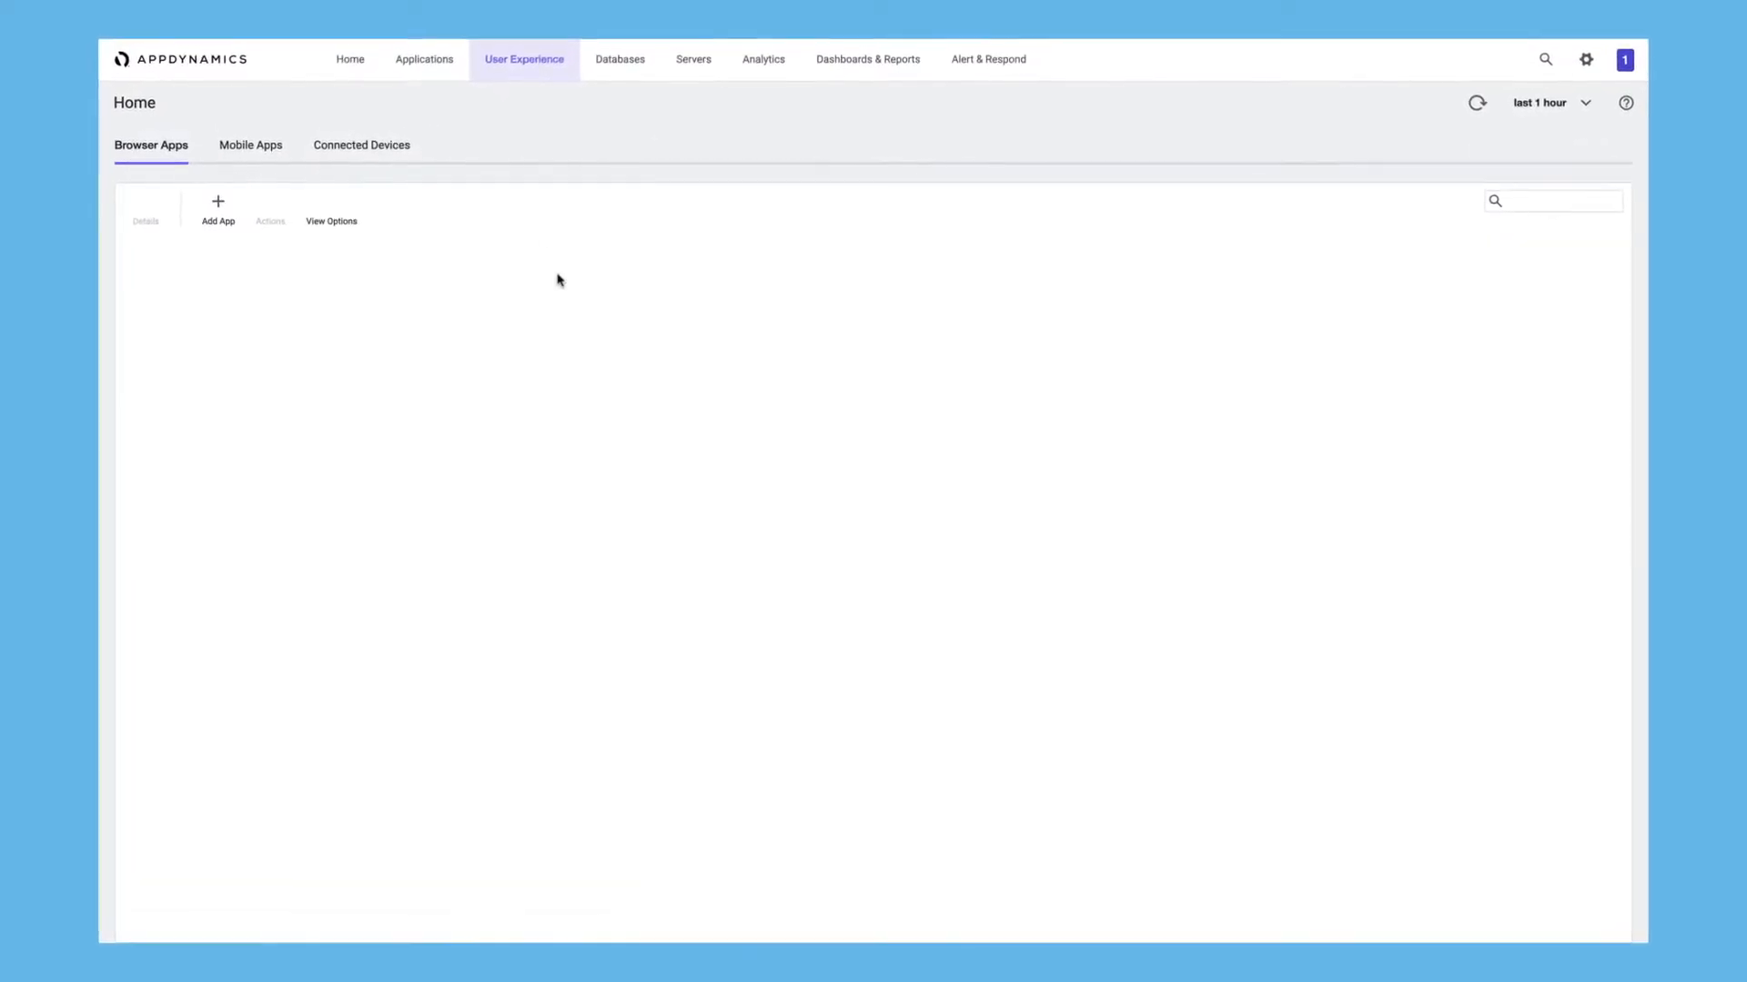
left_click(524, 58)
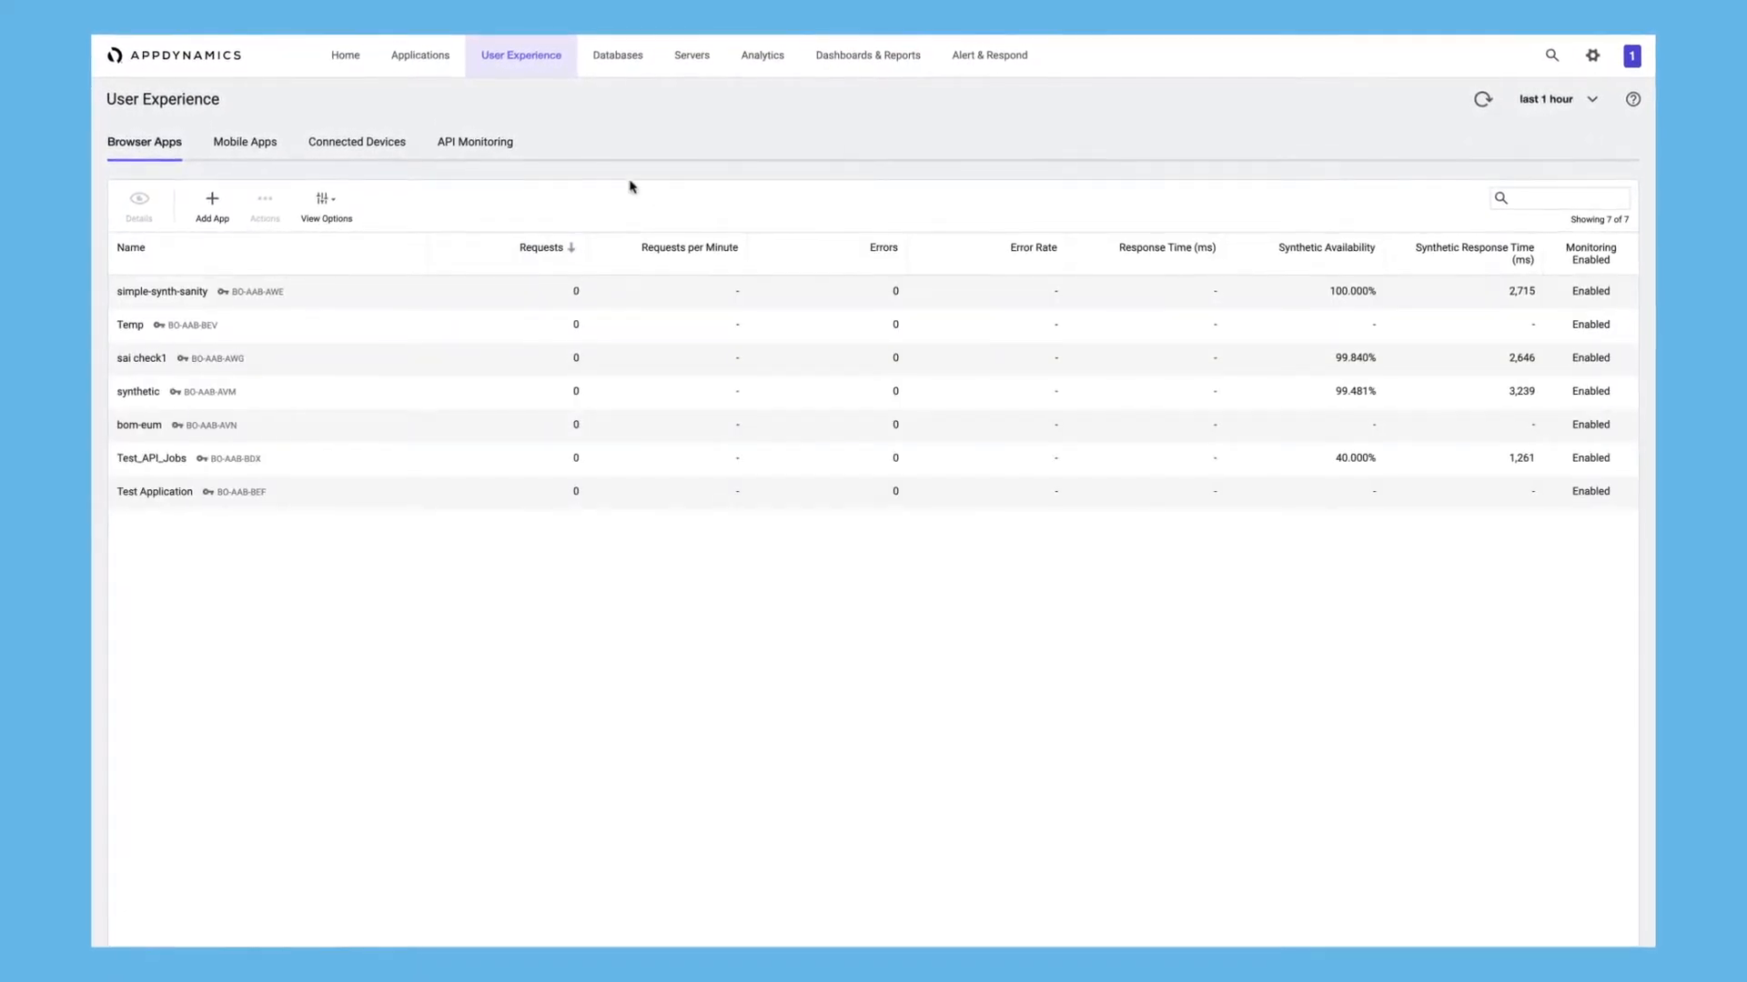
left_click(473, 142)
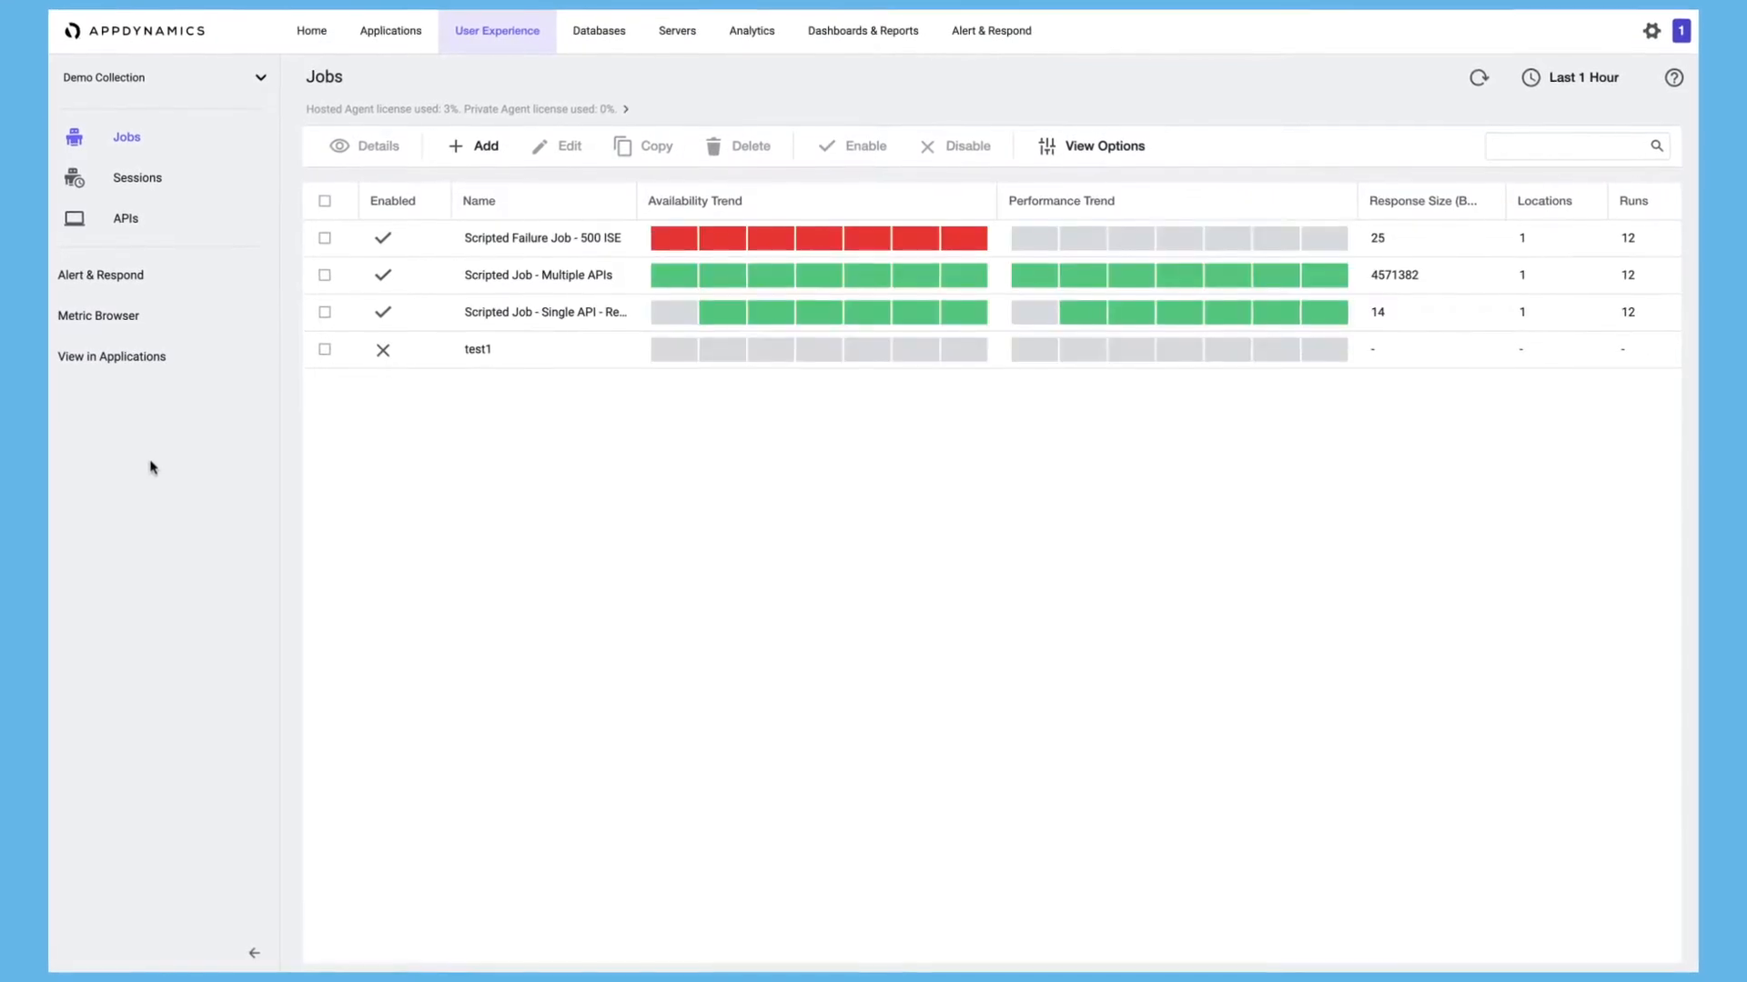
Begin a new synthetic job and expand its empty Configure Performance Thresholds section
left_click(475, 146)
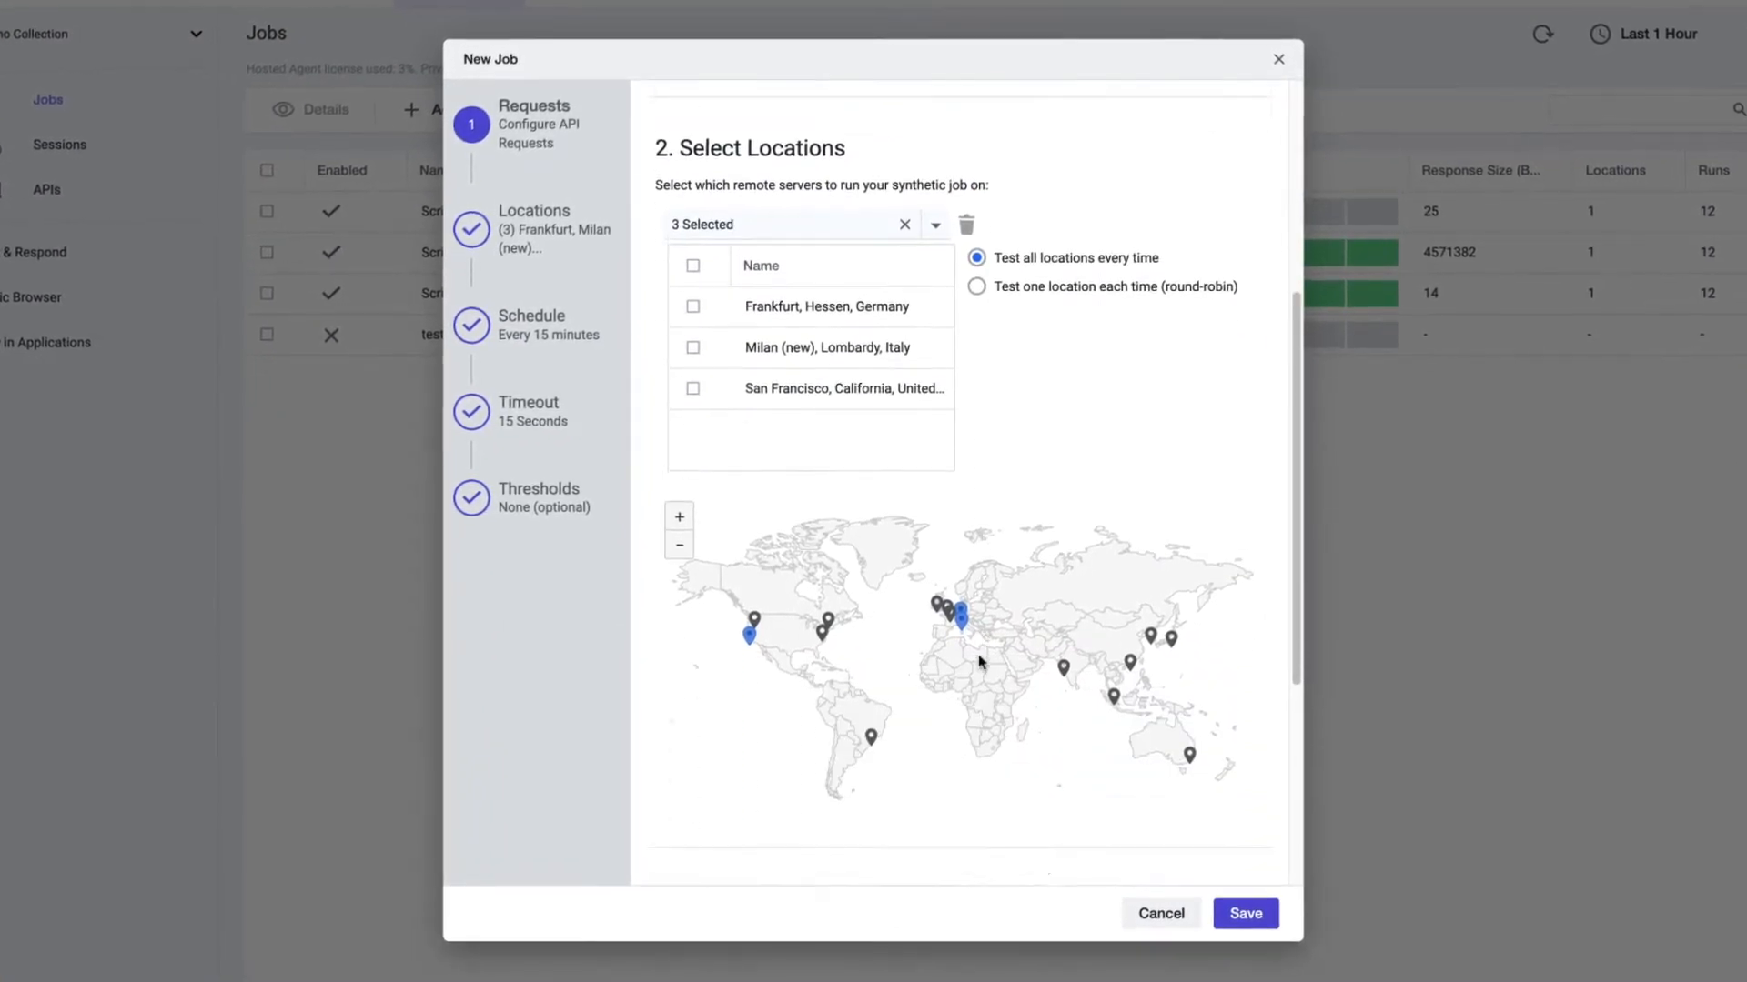
scroll("down", 3)
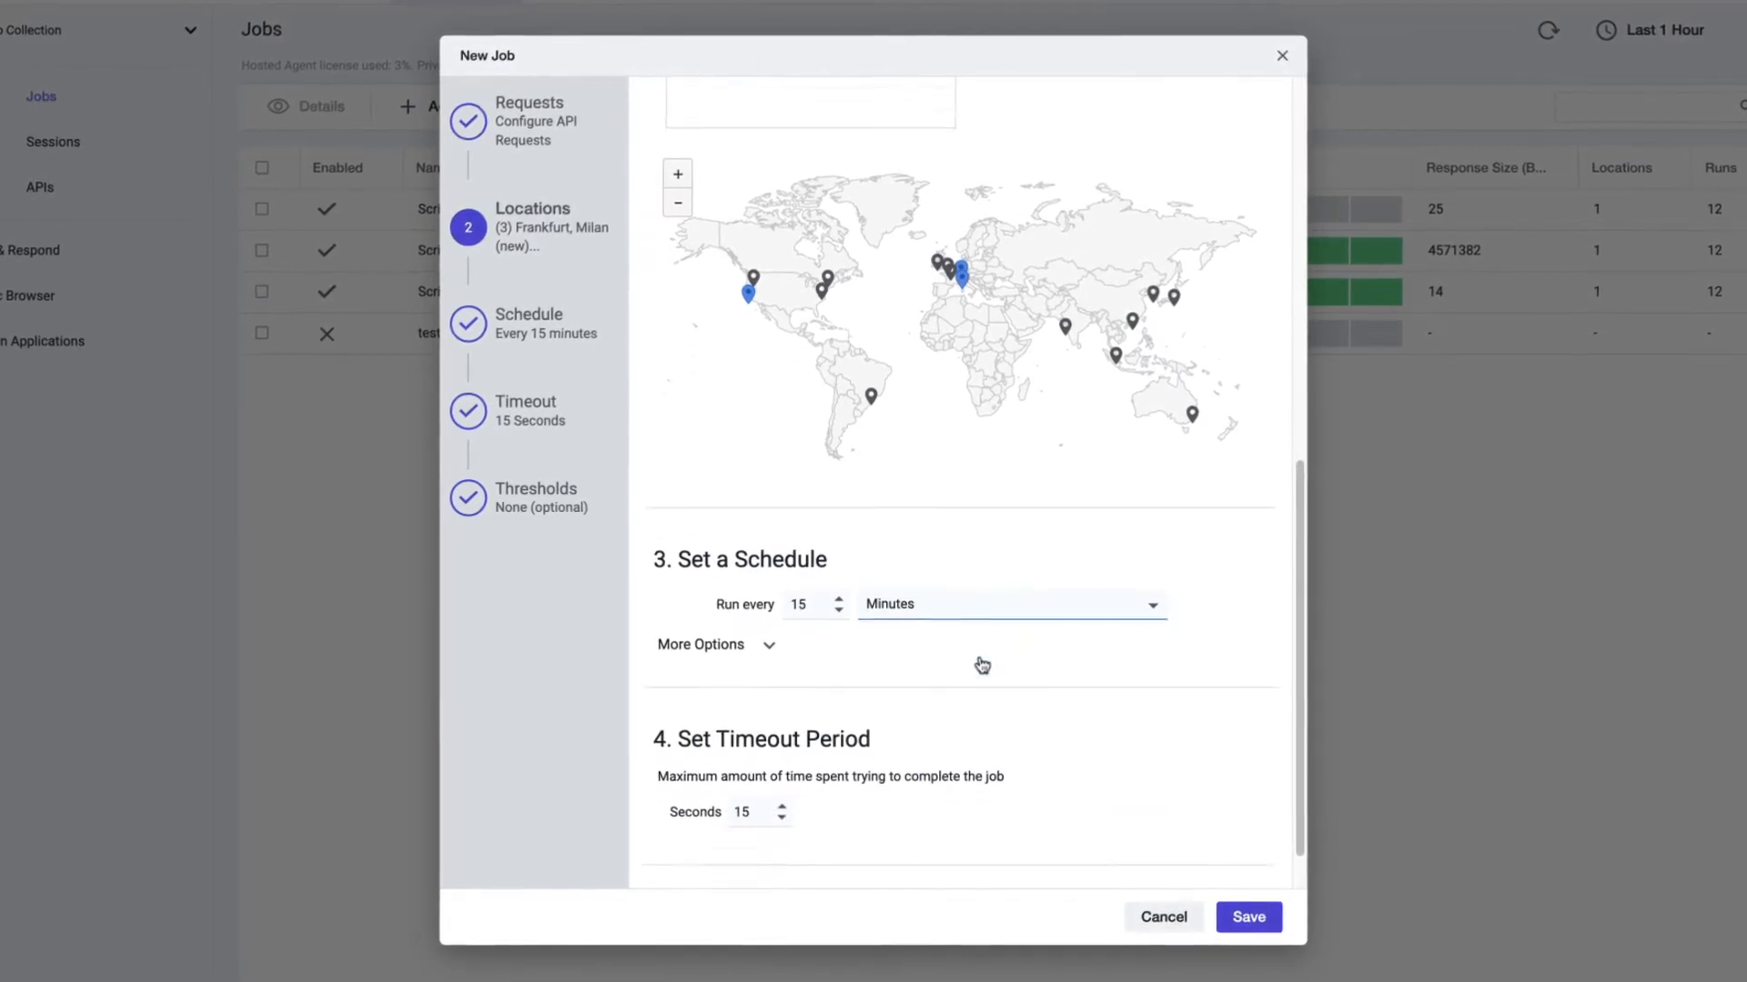
scroll("down", 3)
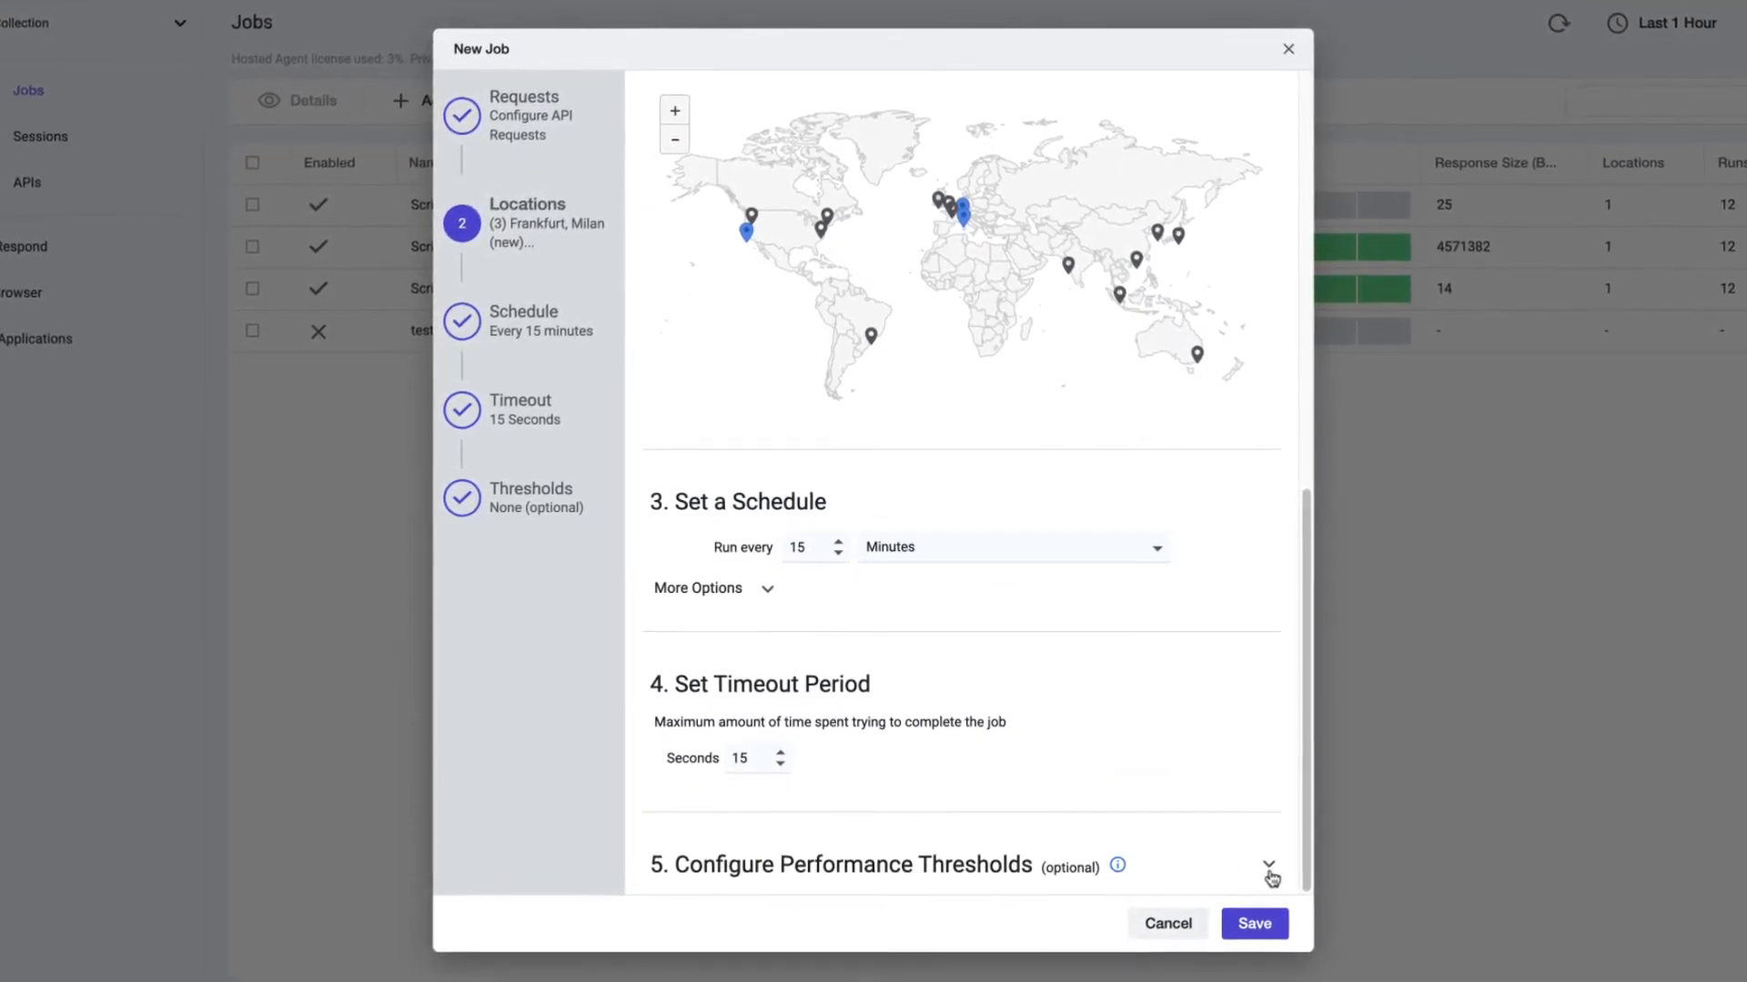
left_click(1270, 870)
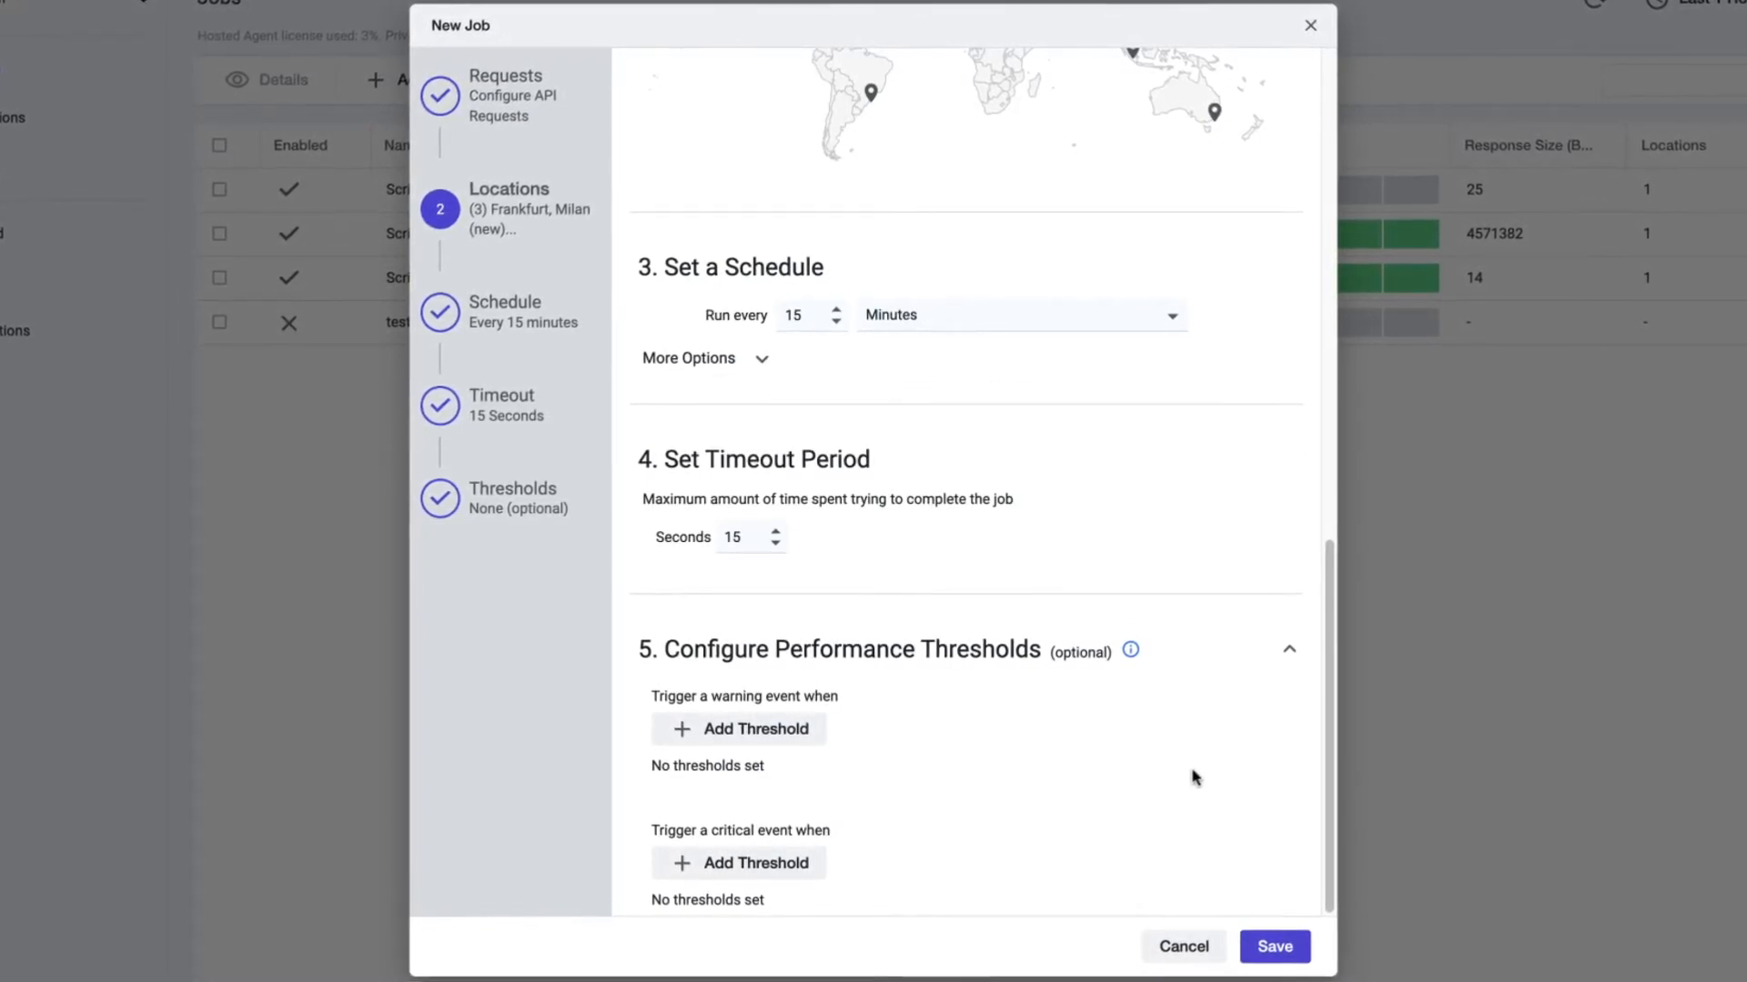
scroll("down", 3)
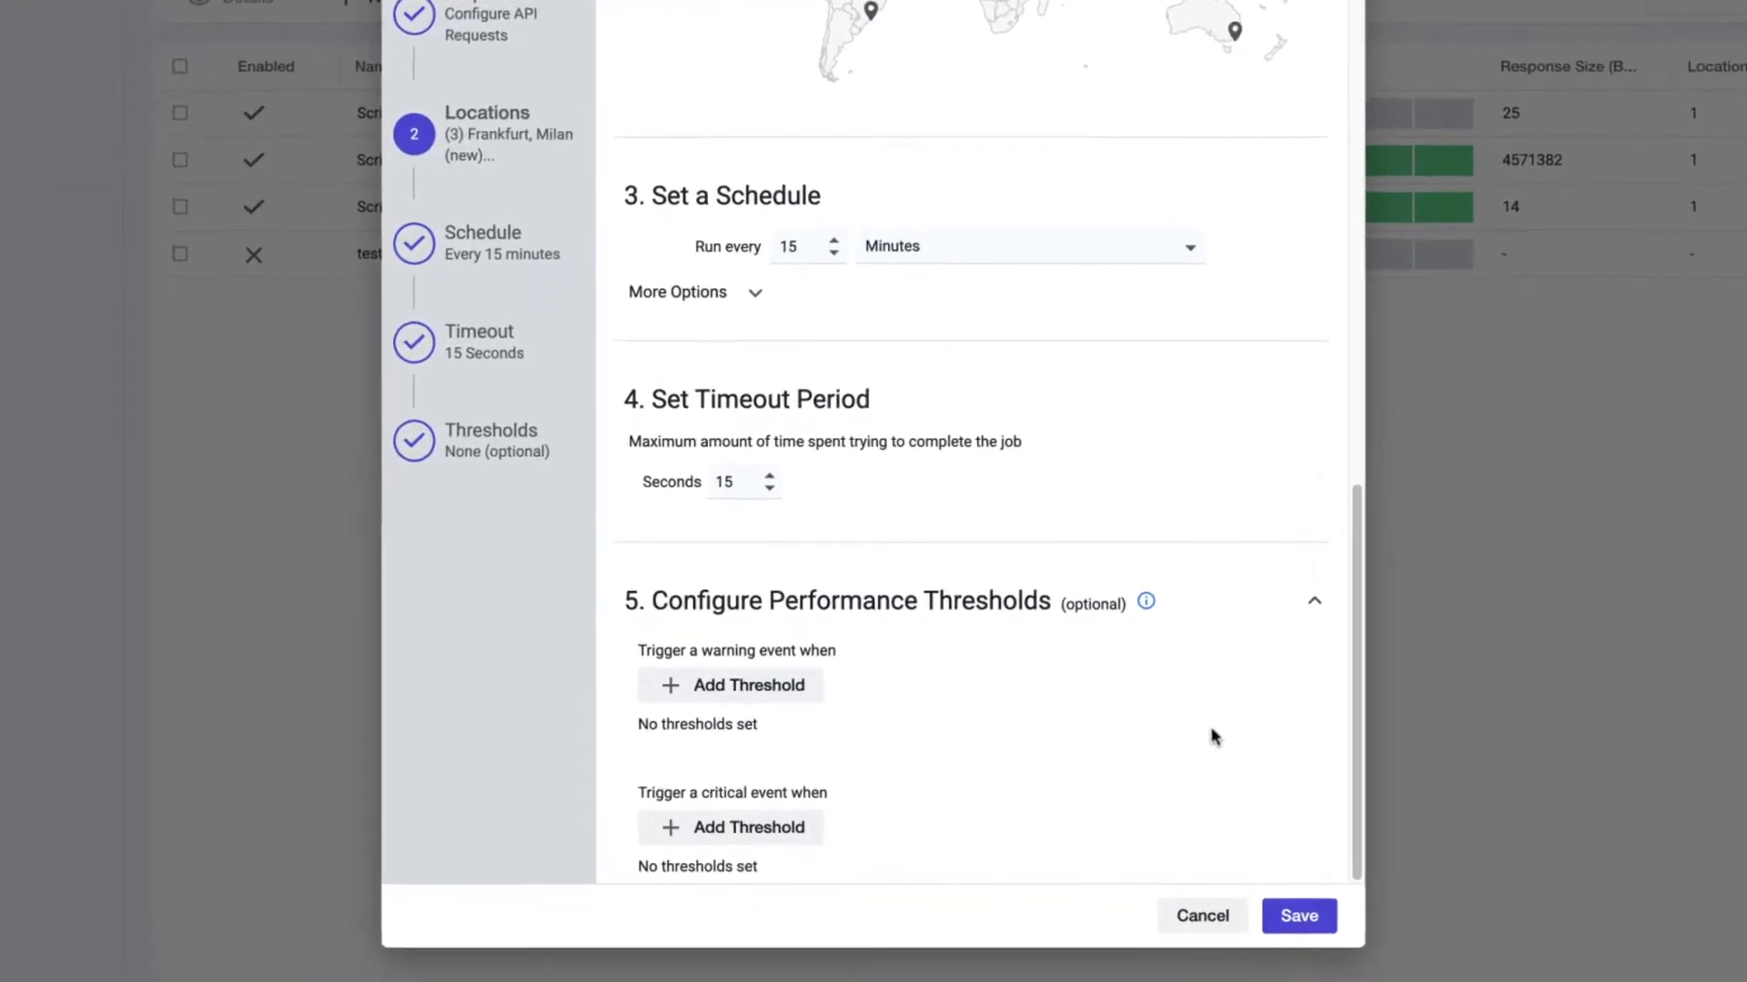
Add a warning threshold on Total Response Time greater than 5000 ms, triggering immediately
left_click(730, 686)
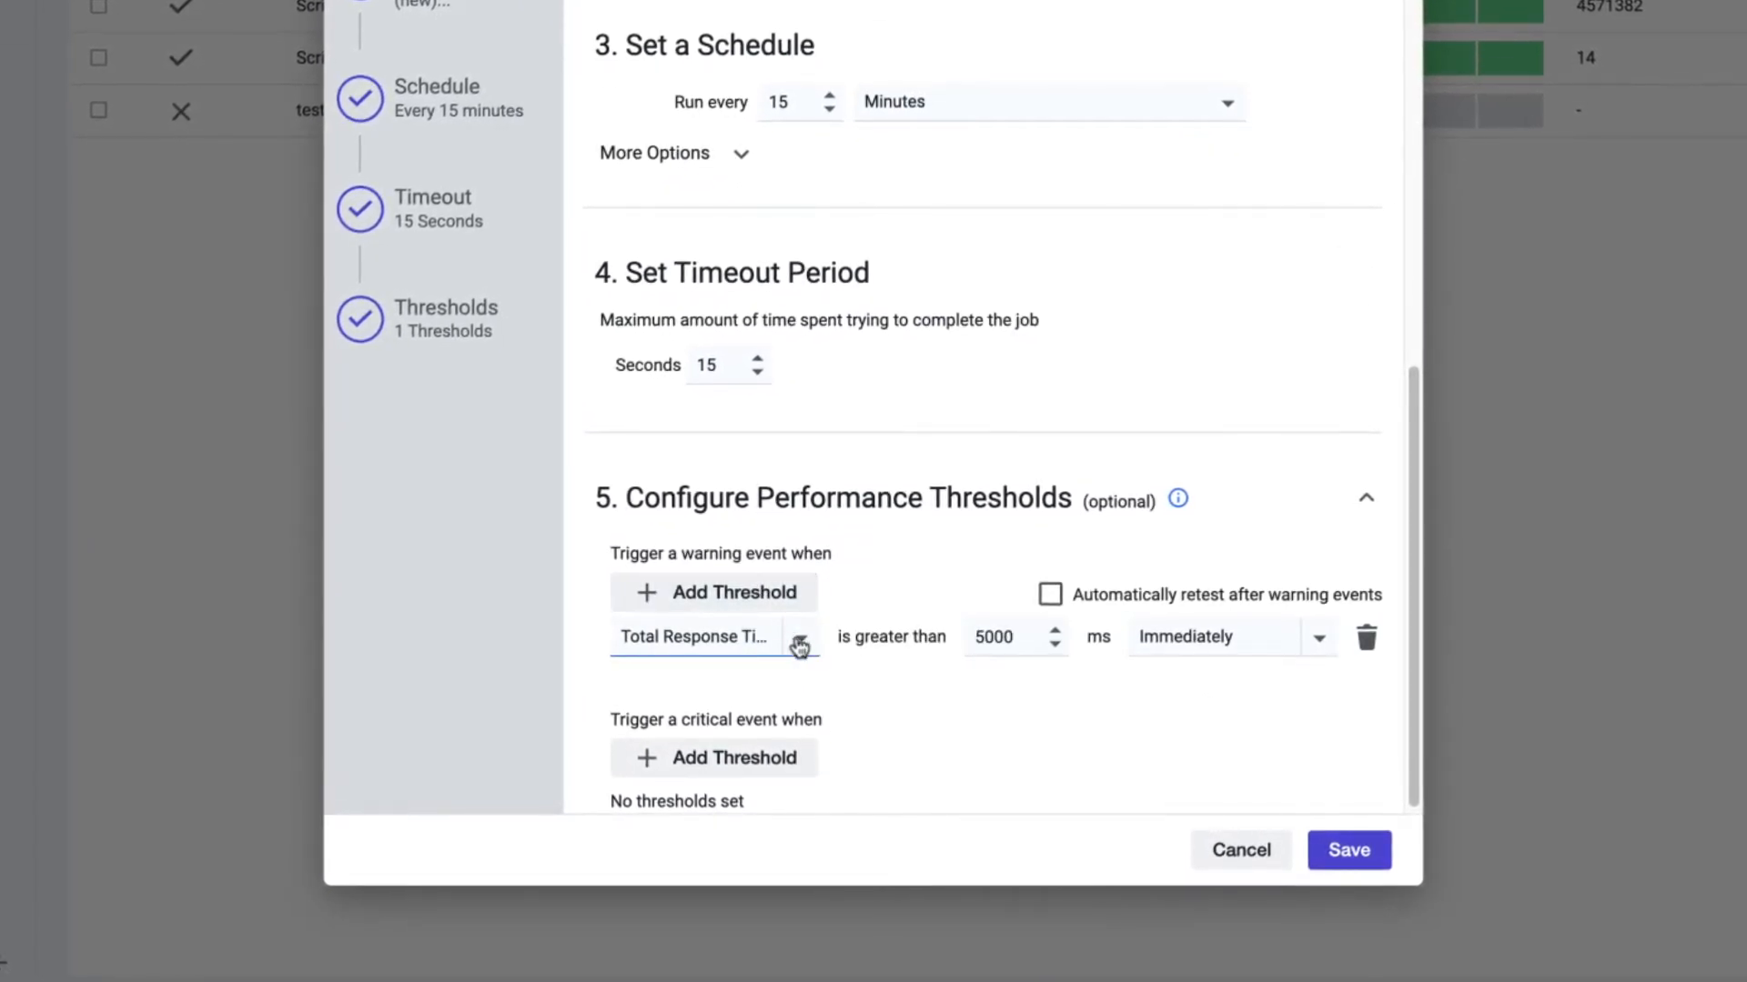
left_click(800, 637)
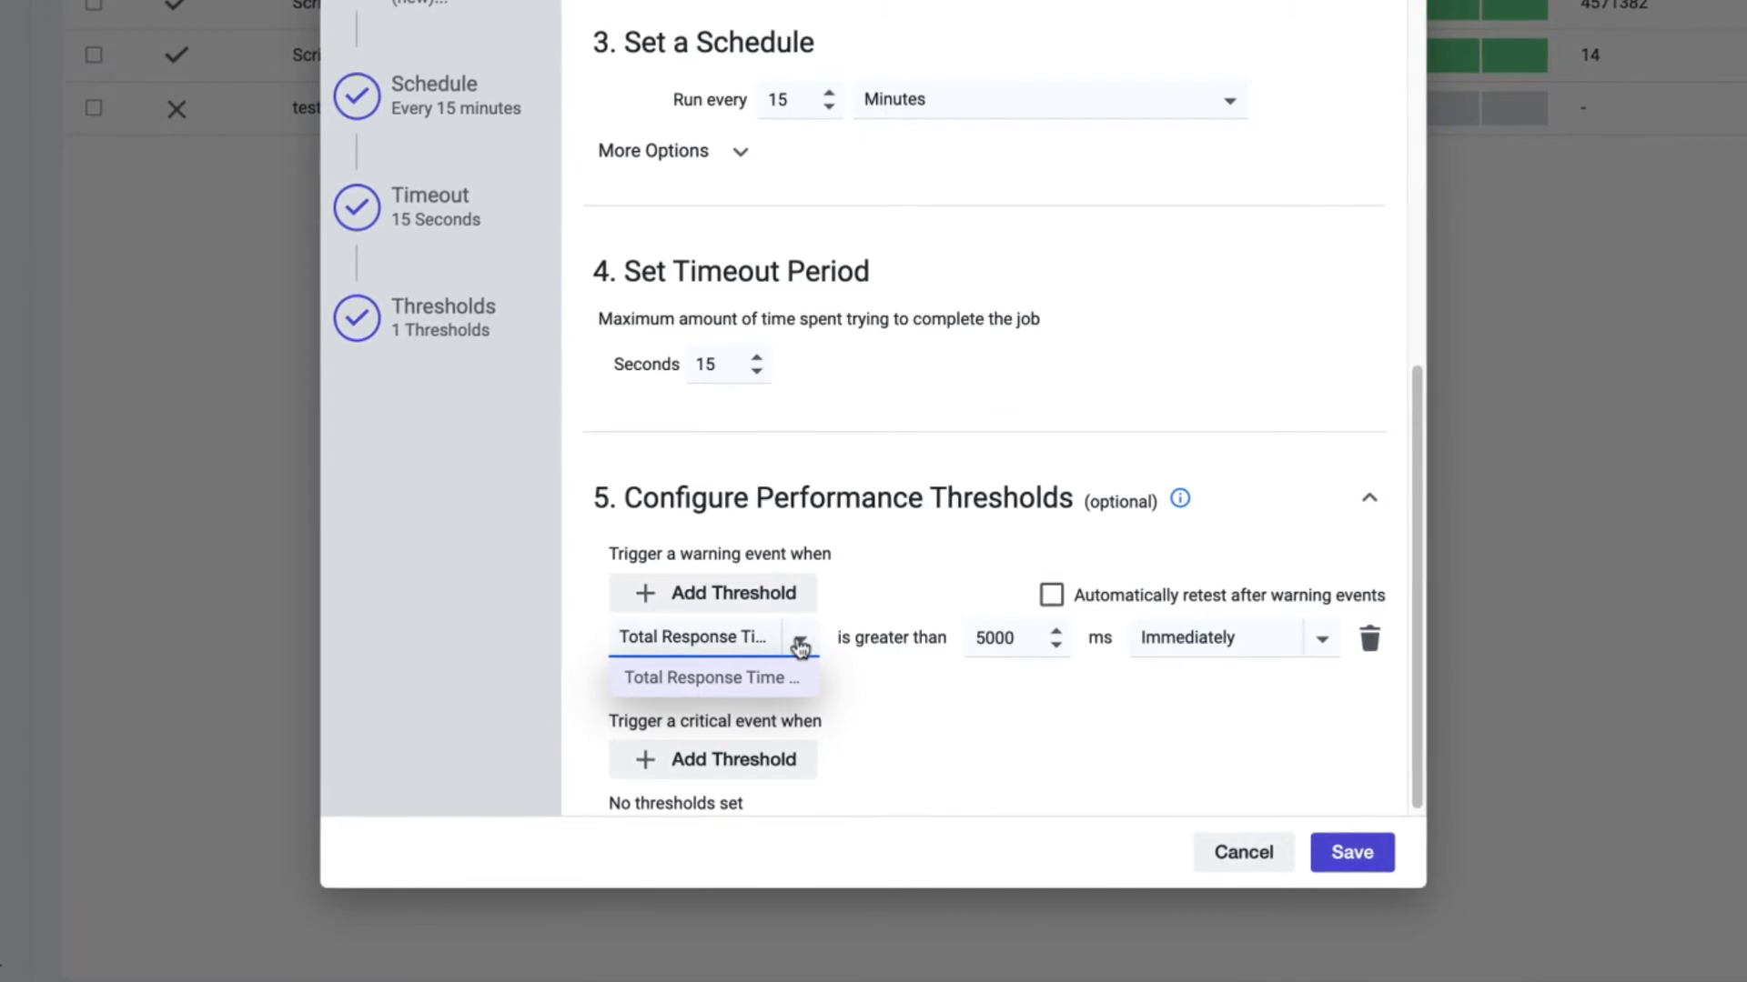
mouse_move(963, 682)
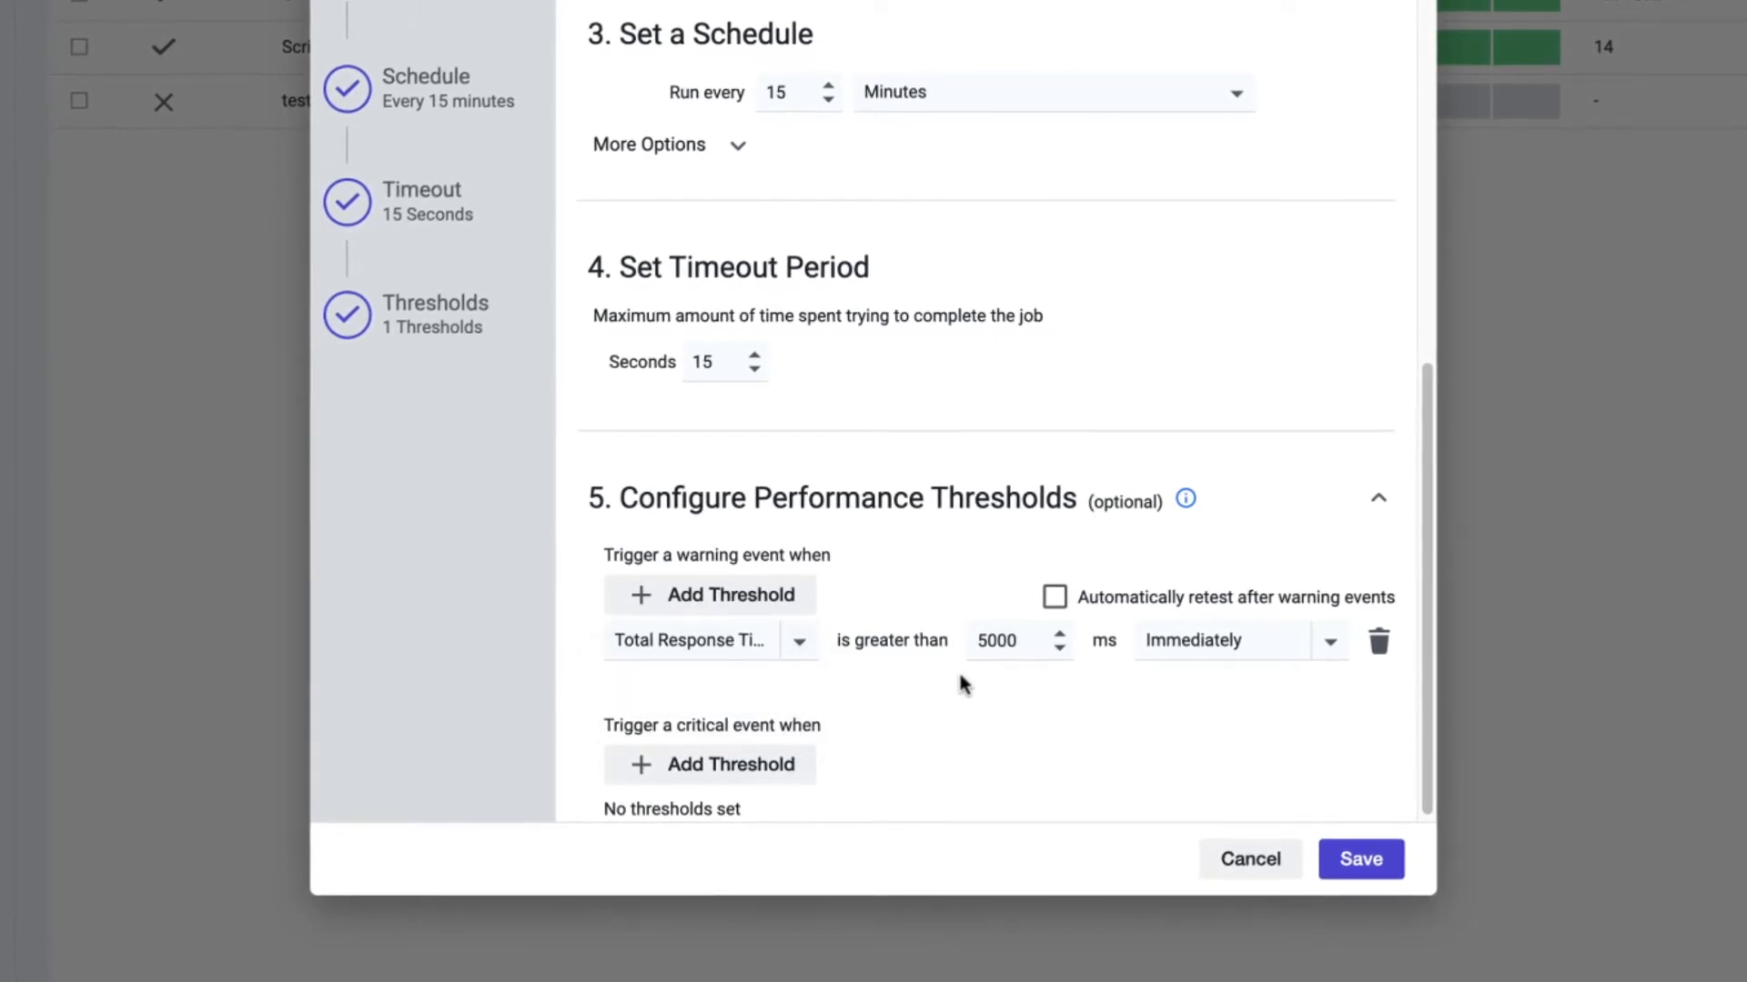
mouse_move(997, 677)
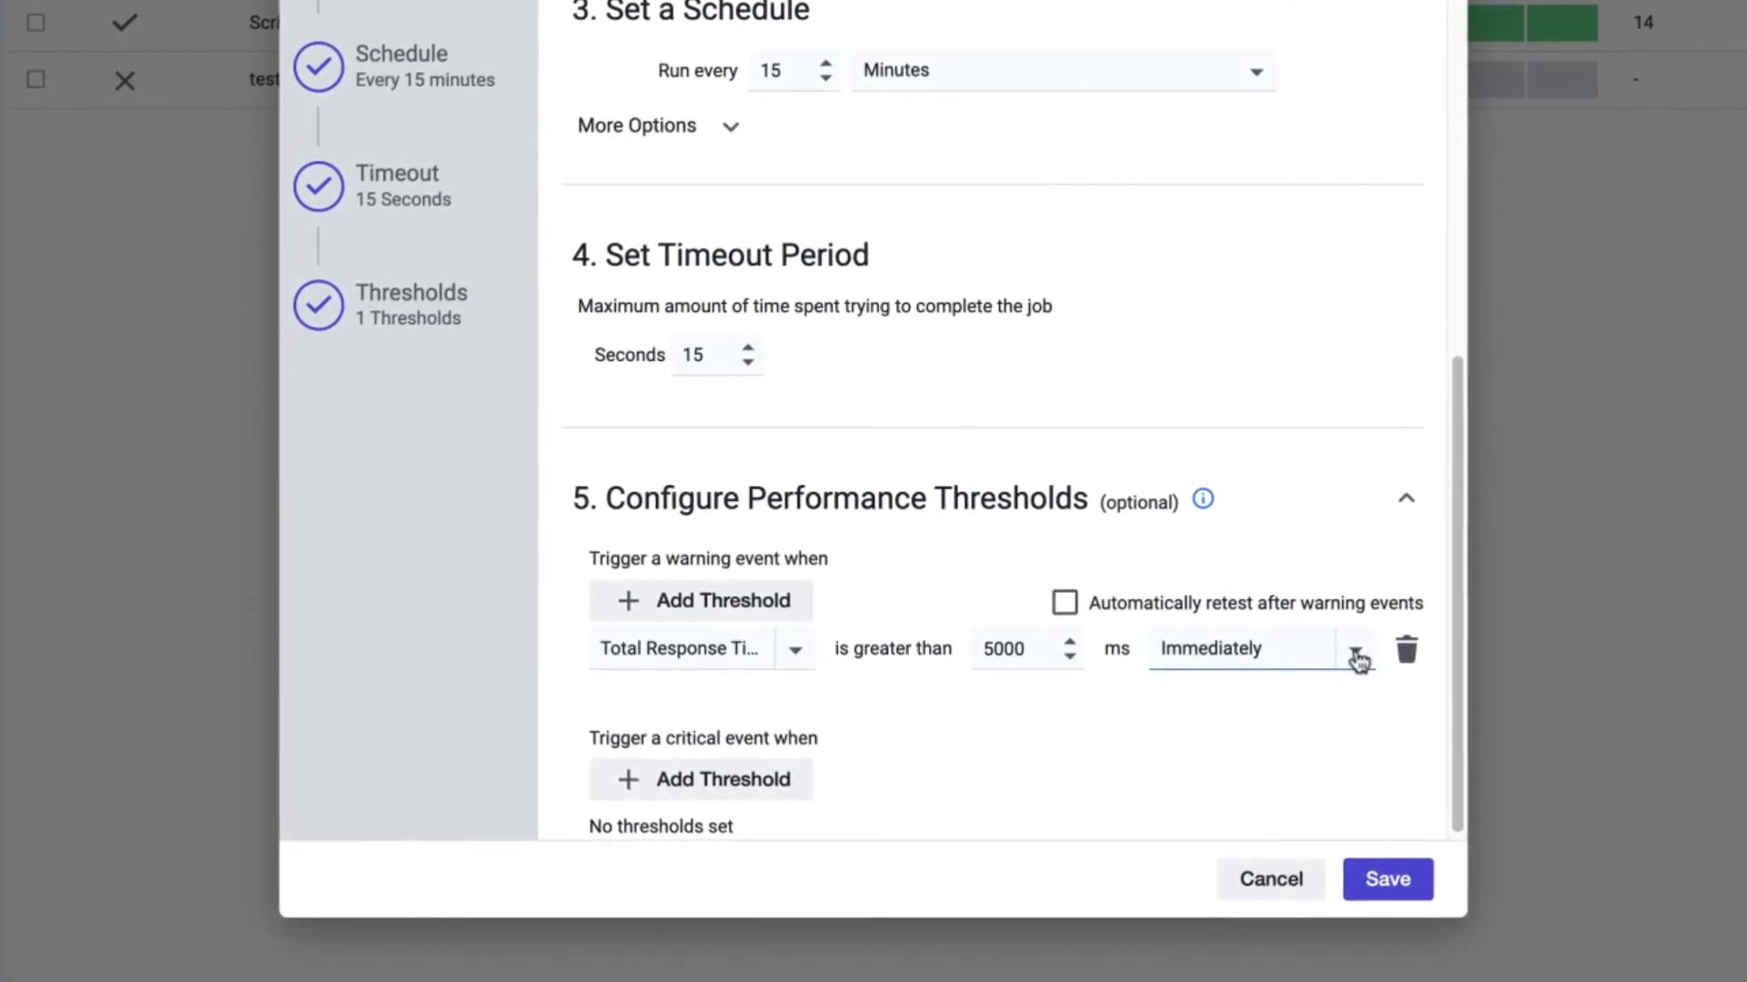
Change the warning threshold to trigger after 2 consecutive failures
left_click(1353, 648)
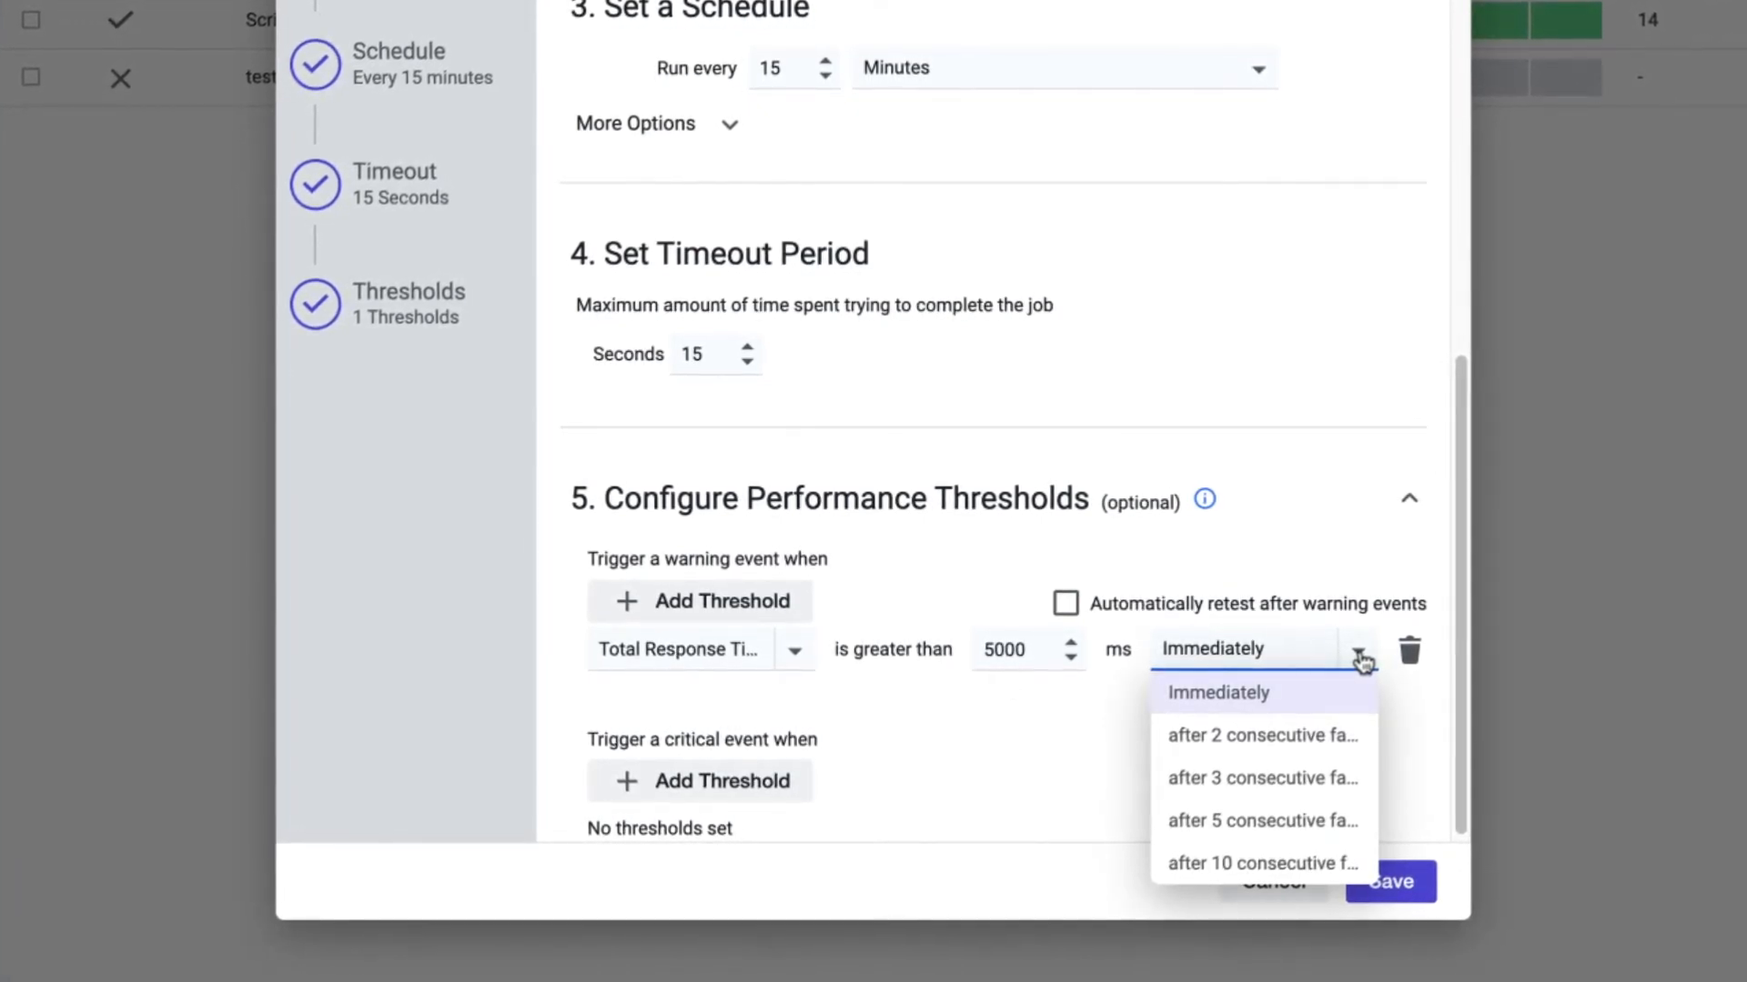
mouse_move(1268, 737)
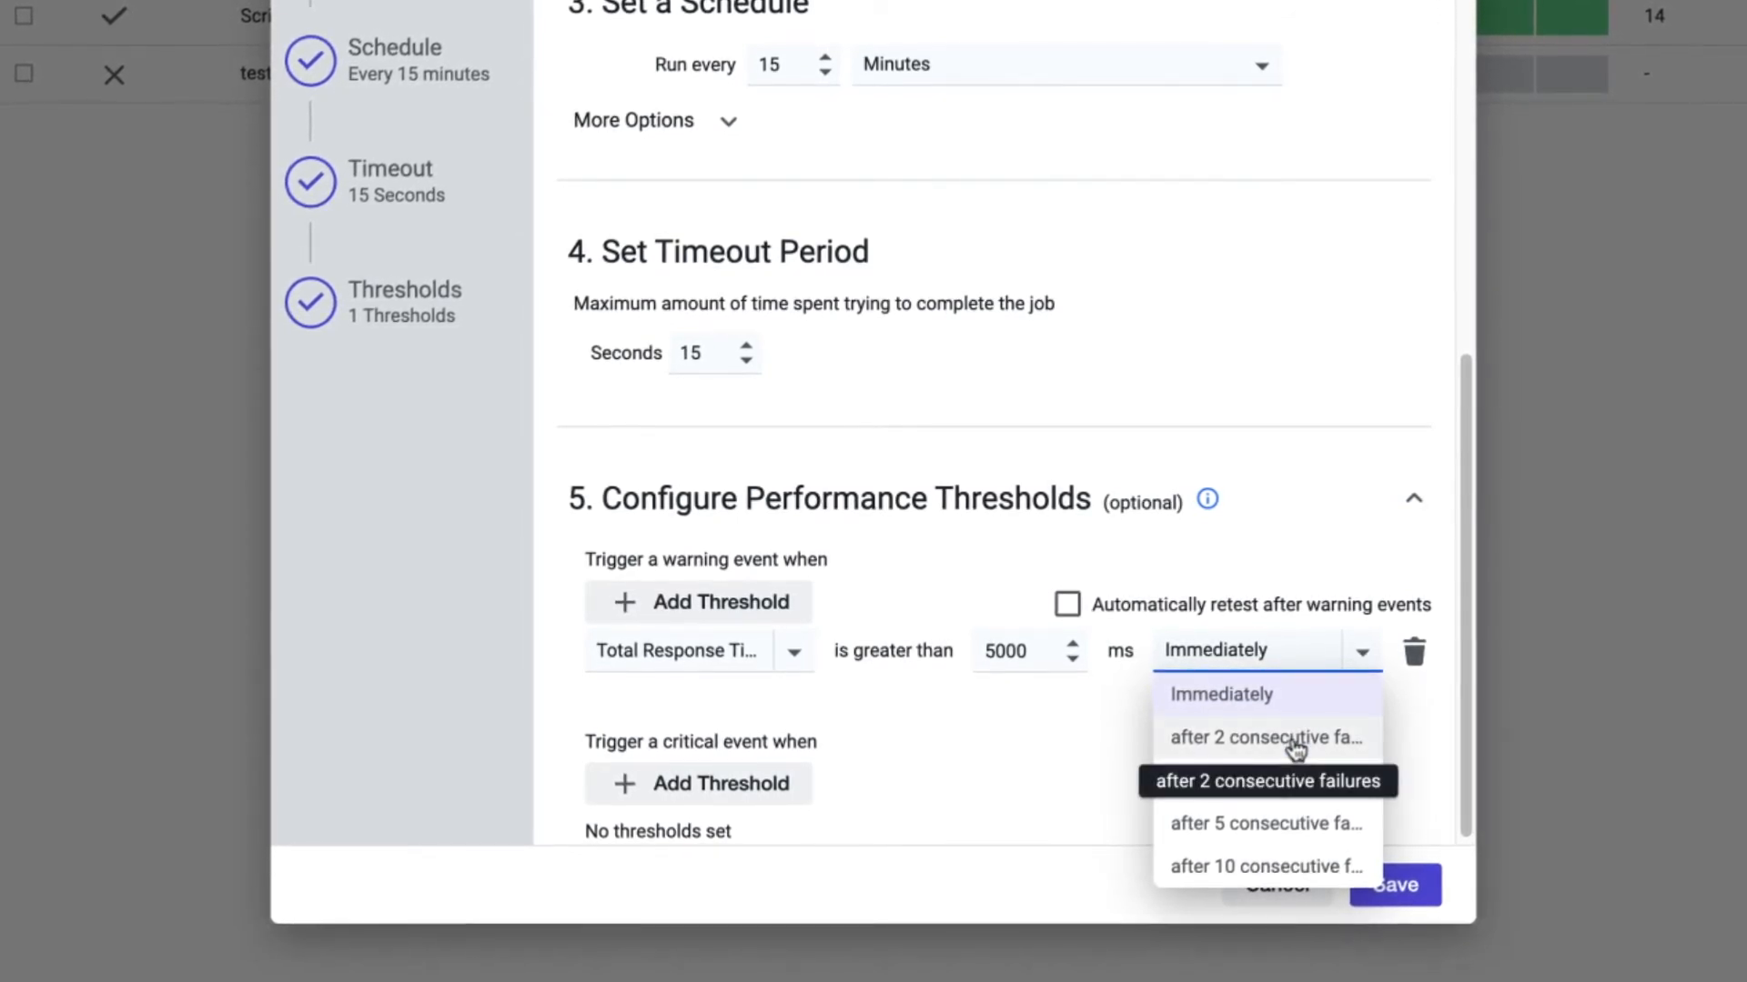
left_click(1266, 737)
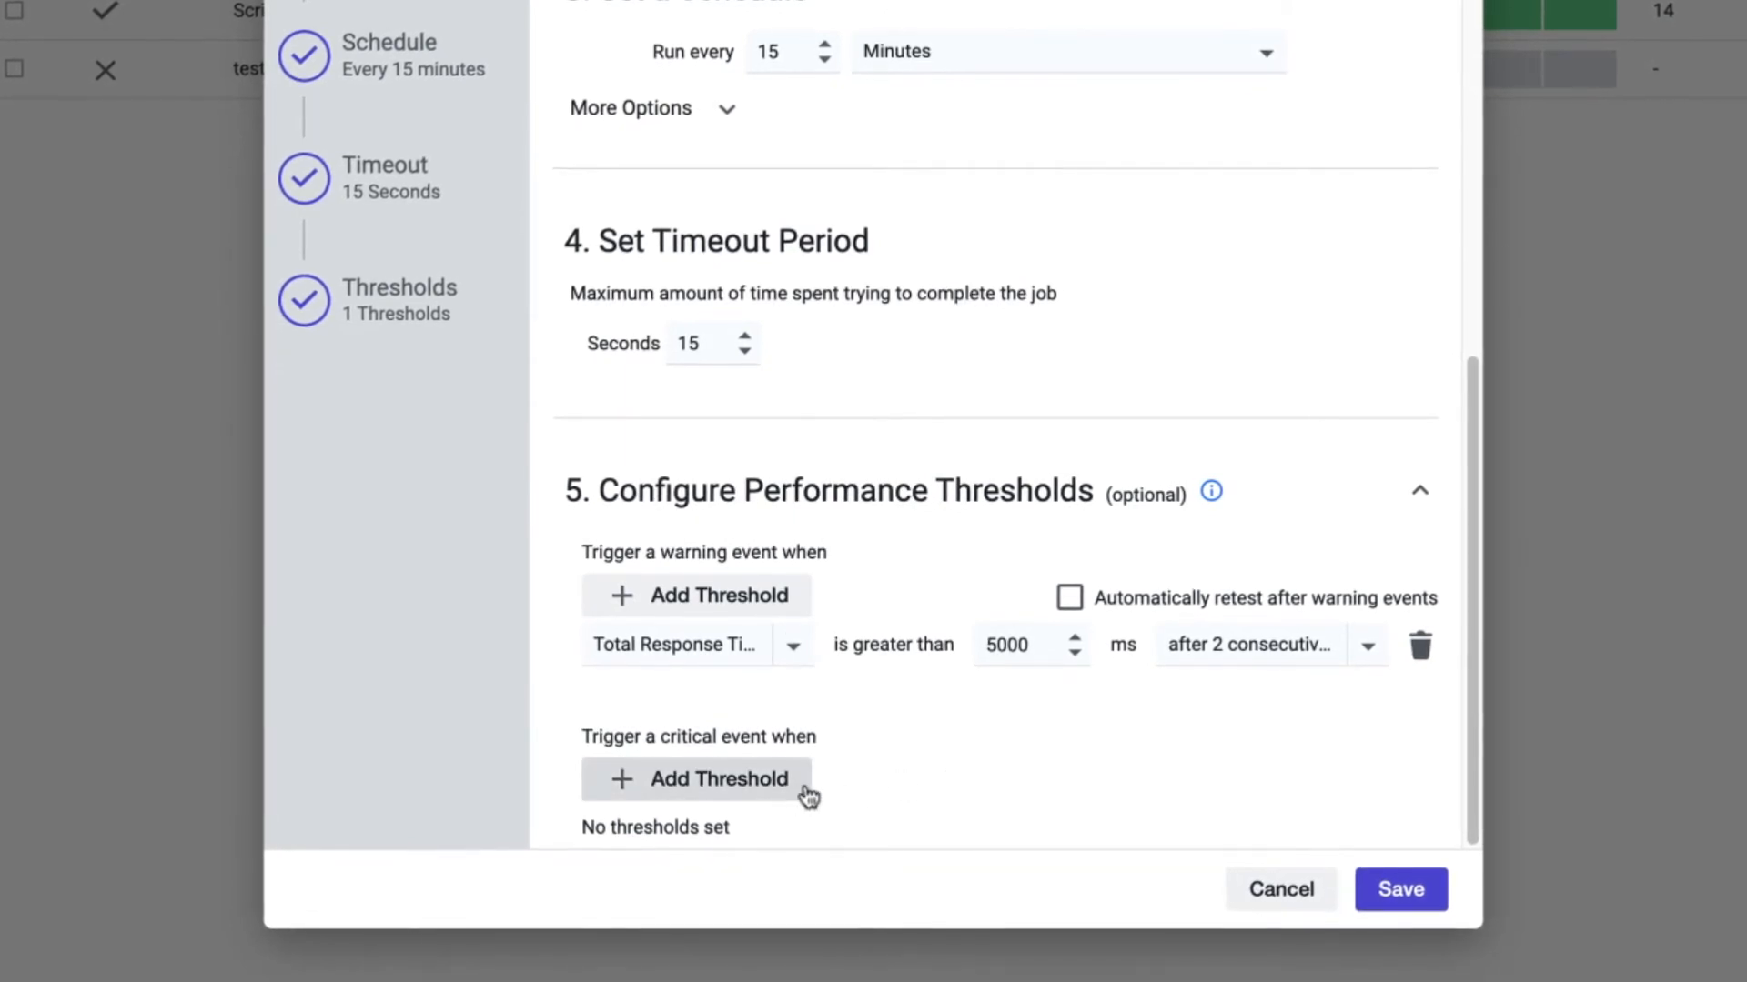
Add a critical threshold on Total Response Time above 10000 ms, triggering after 5 consecutive failures
left_click(695, 779)
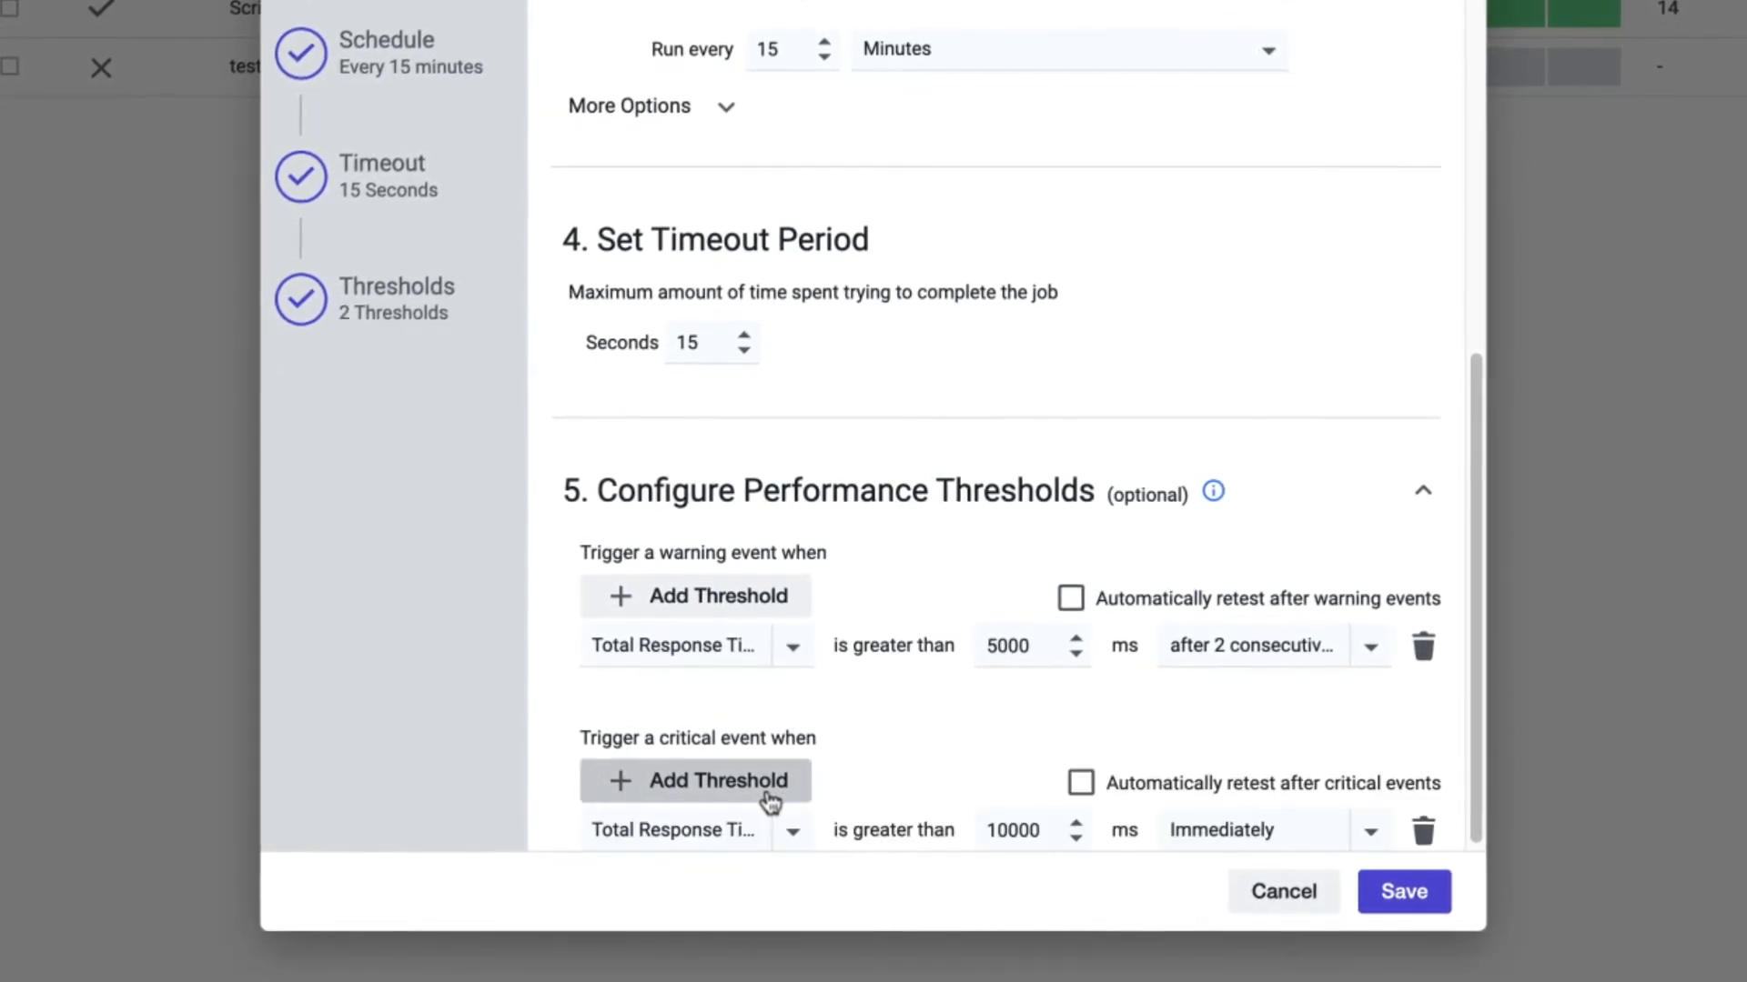
mouse_move(930, 788)
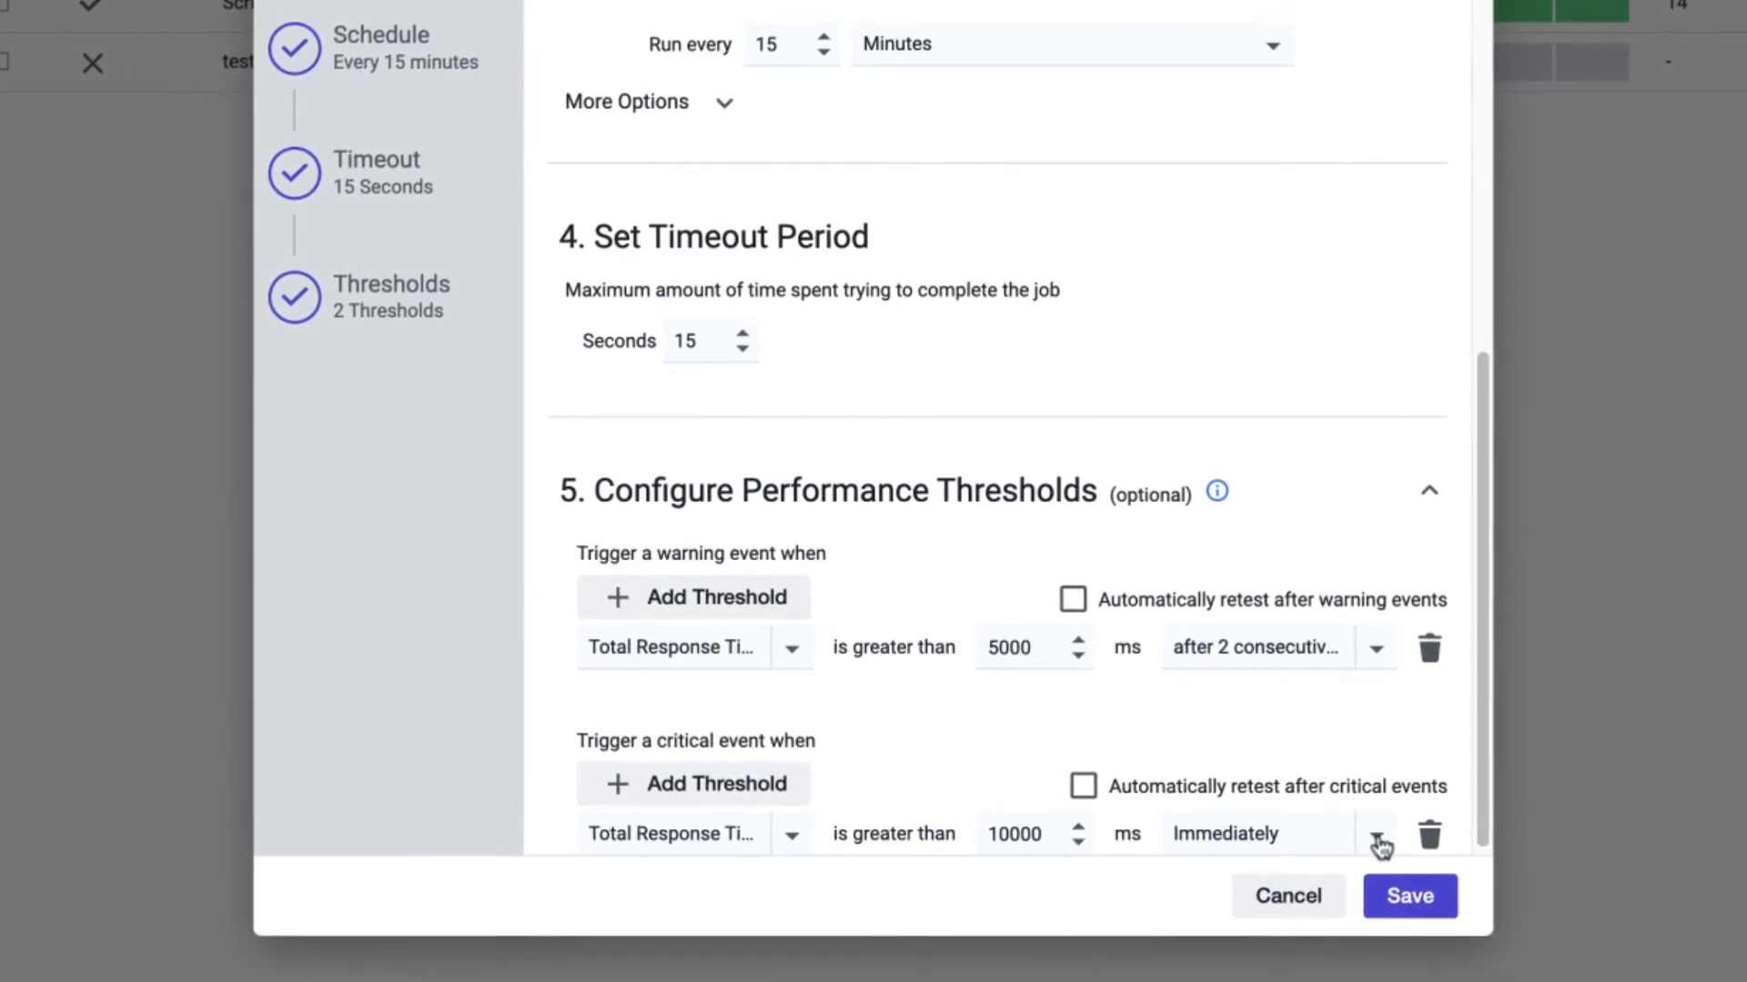
left_click(1376, 833)
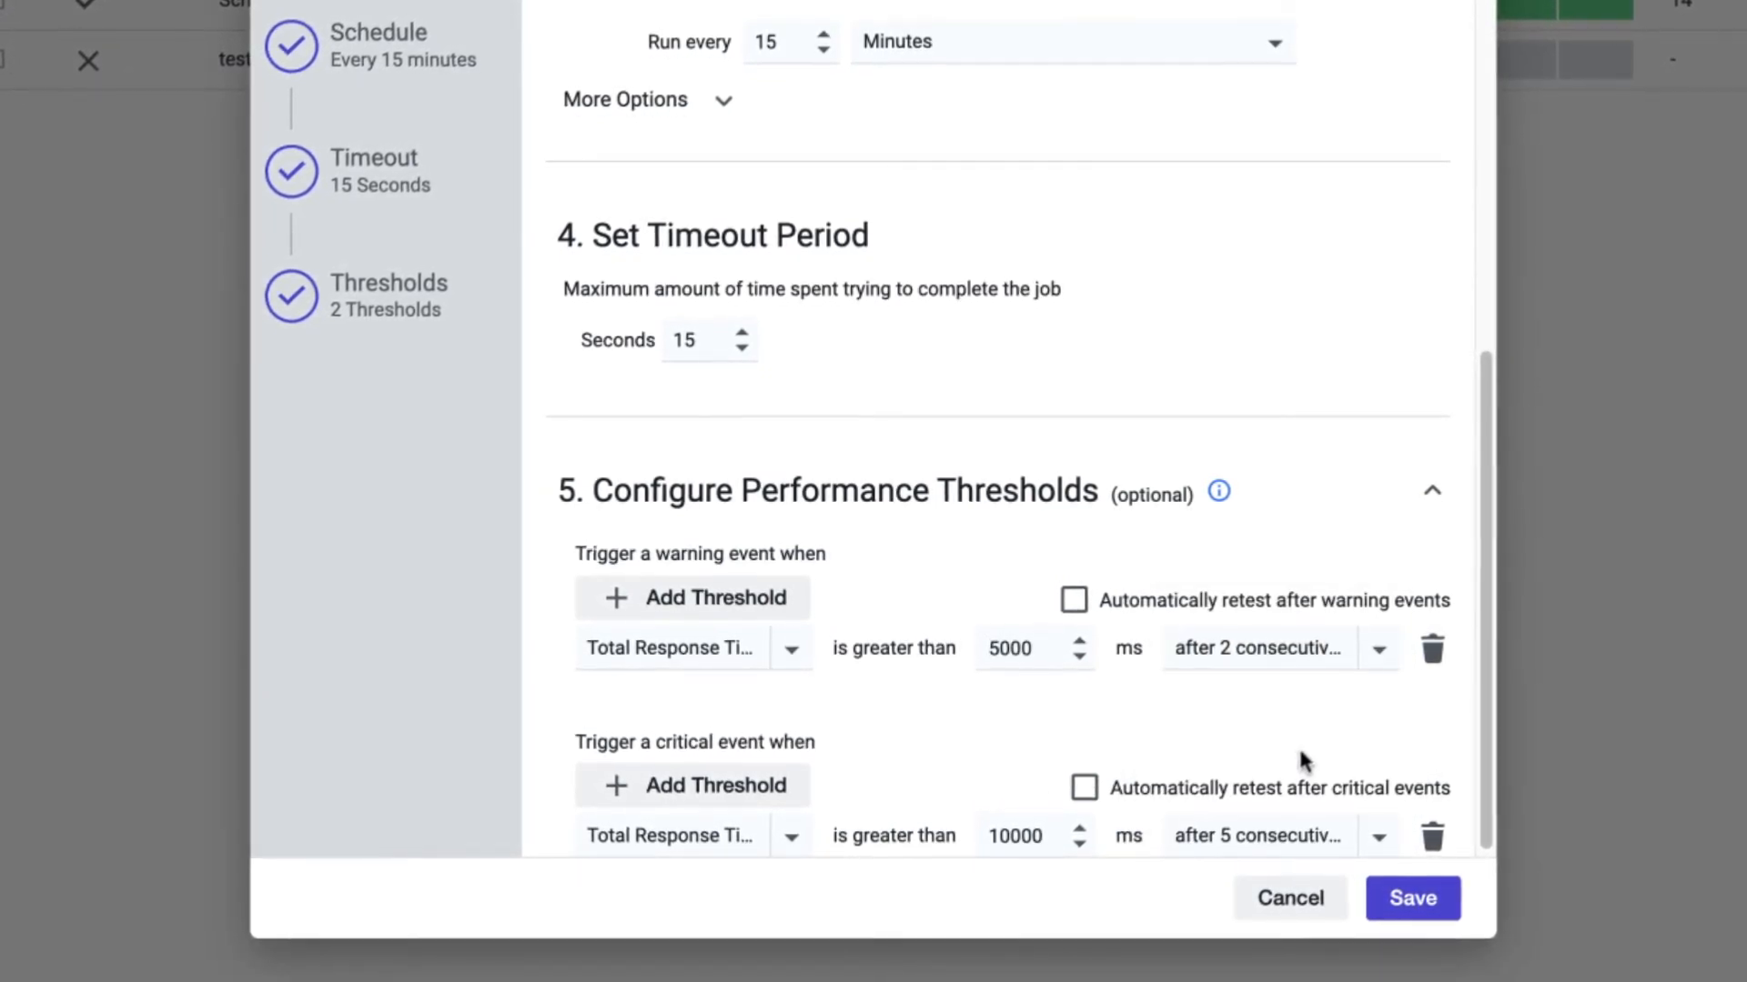